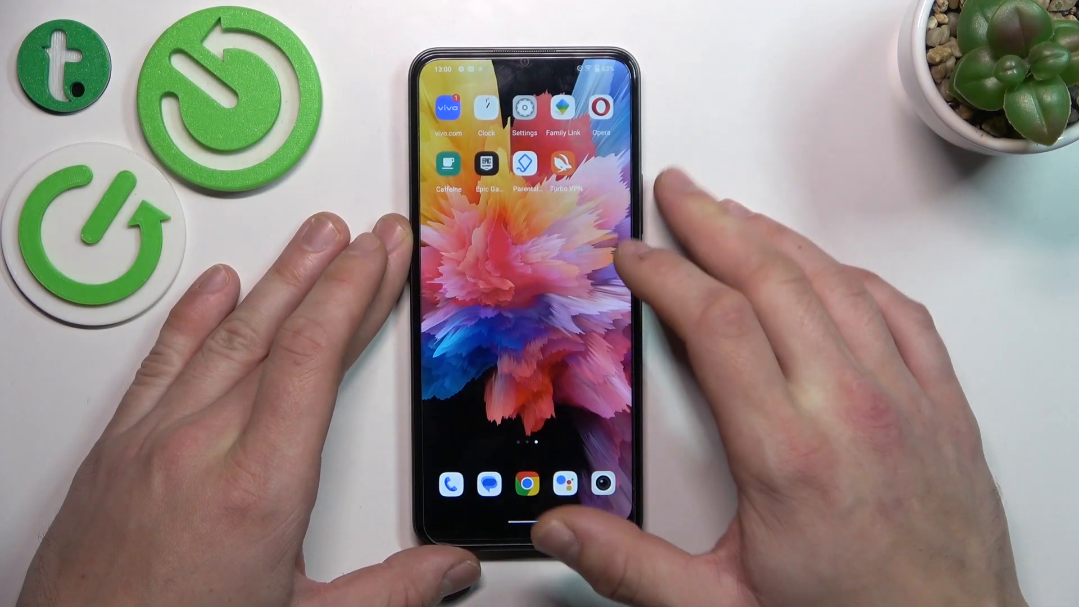
# Reach the screen lock chooser and trigger the 'Remove device protection features?' warning.
pyautogui.click(522, 110)
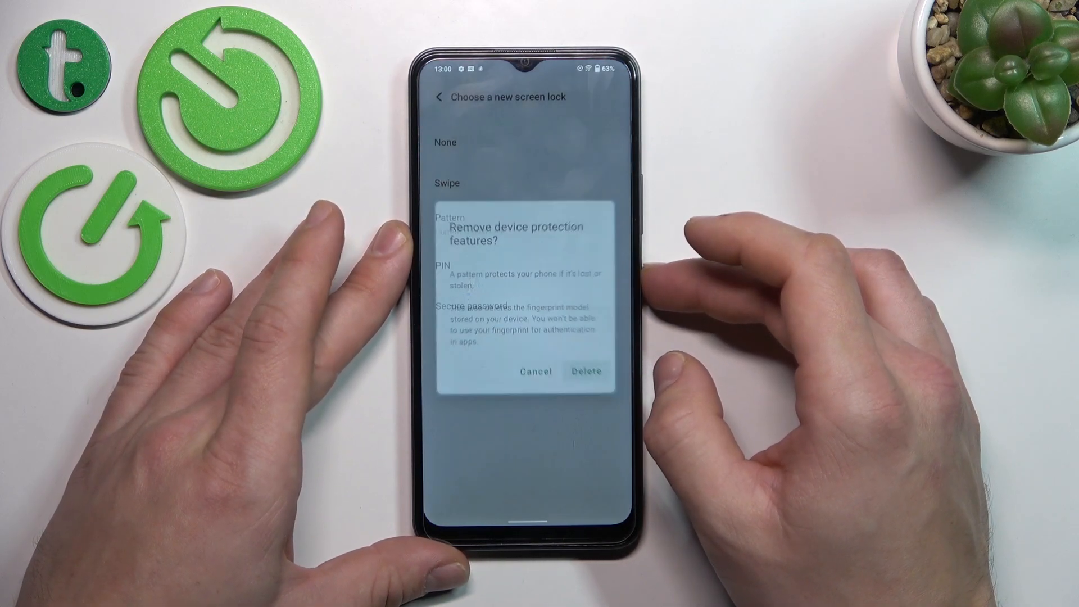
# Delete the old lock so it becomes Swipe, then reopen the screen lock choices.
pyautogui.click(584, 371)
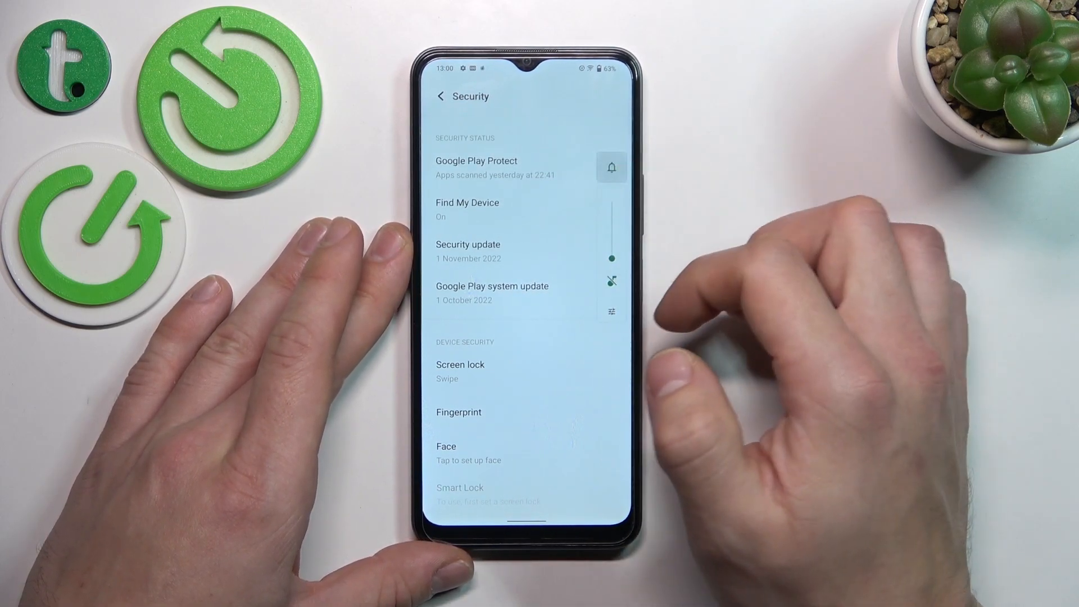
pyautogui.click(460, 364)
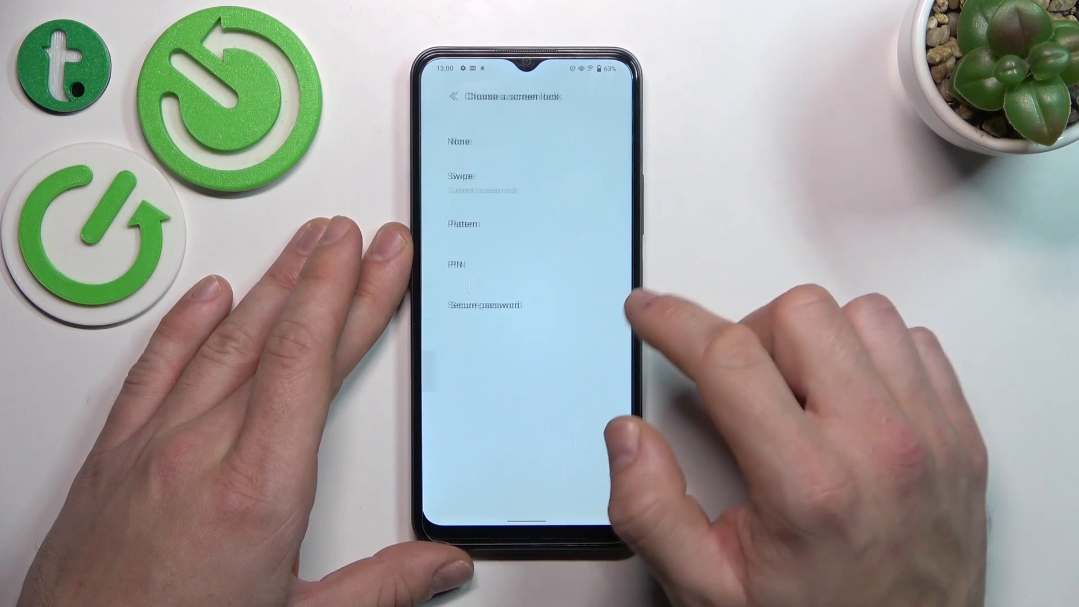
# Set a numeric PIN as the screen lock, keeping the default lock screen notification setting.
pyautogui.click(460, 264)
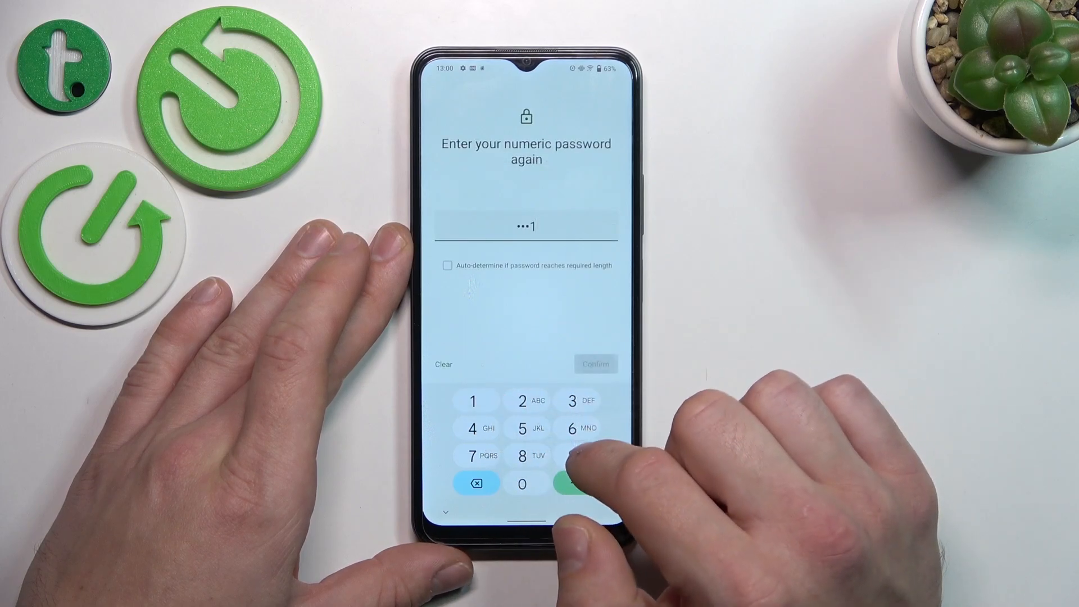
pyautogui.click(577, 483)
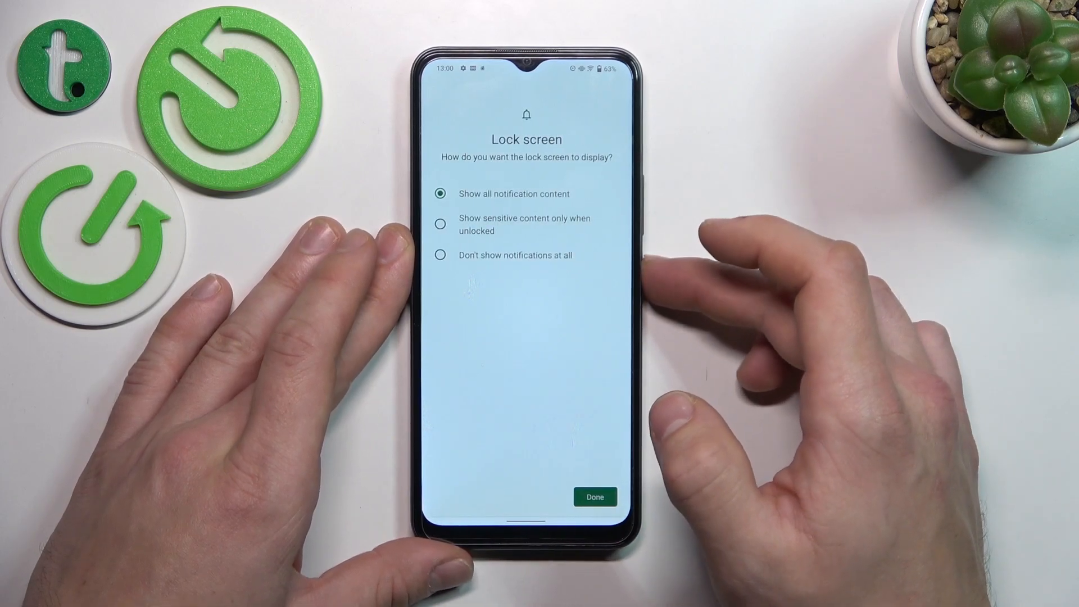
pyautogui.click(595, 496)
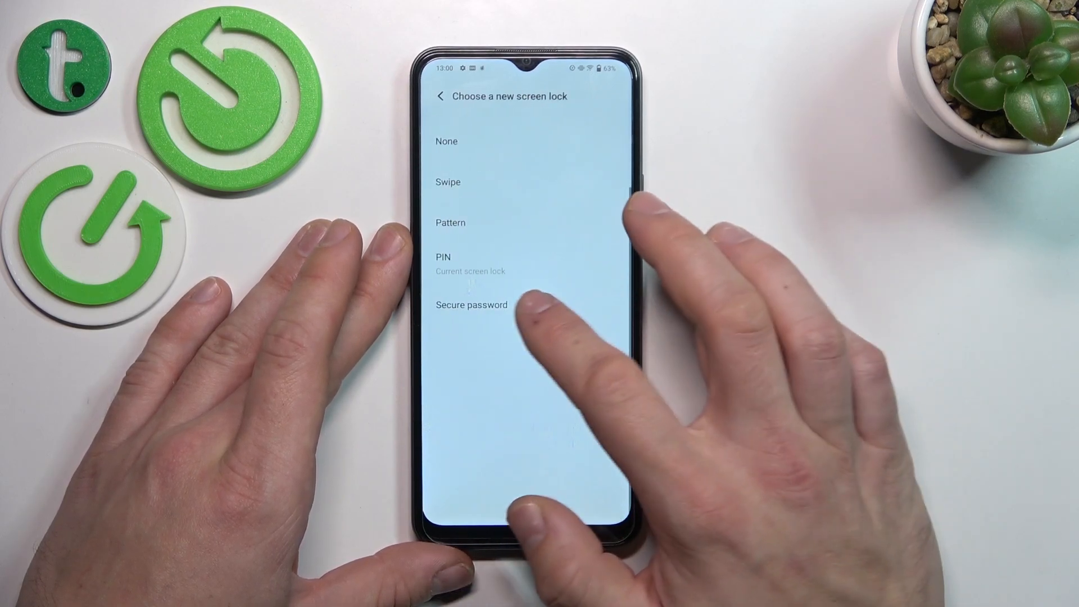
# Switch the screen lock from PIN to a drawn, confirmed pattern.
pyautogui.click(471, 304)
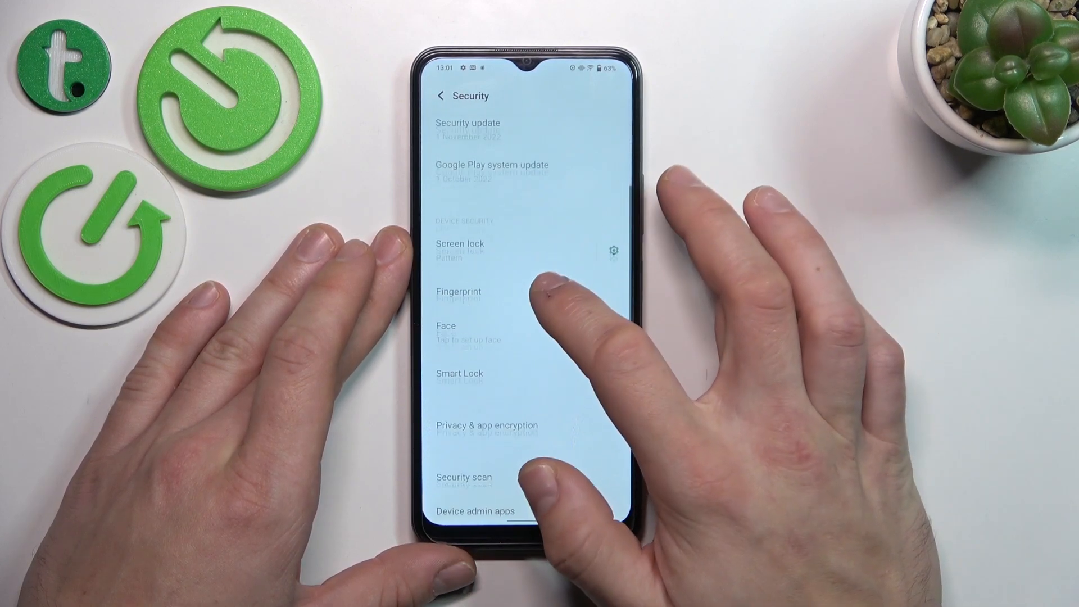
# Enroll a fingerprint from Security, then start adding a face for face unlock.
pyautogui.click(459, 244)
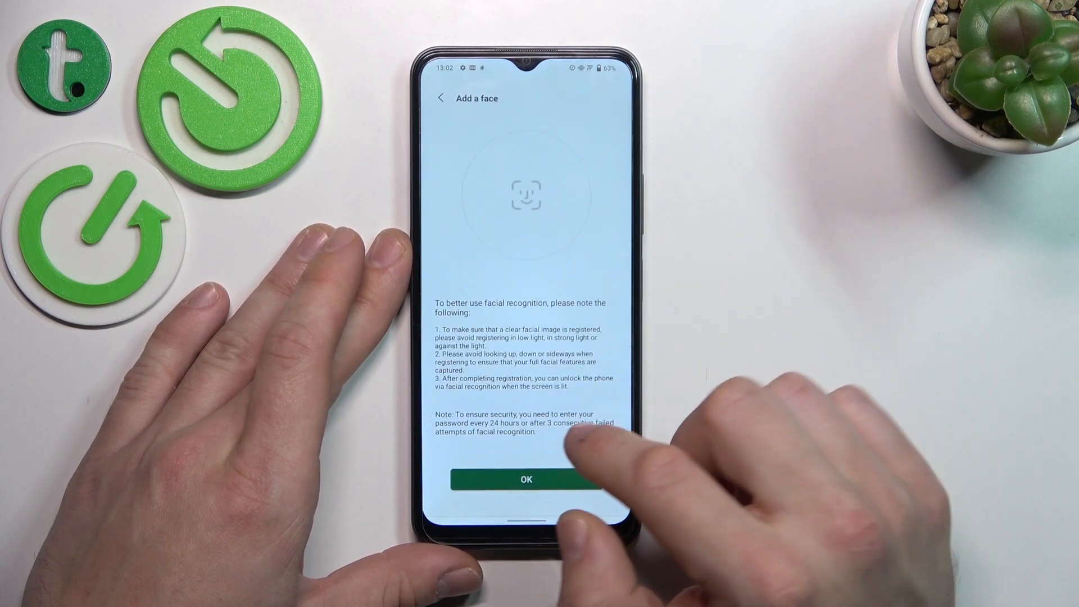
# Acknowledge the guidance, tick the Privacy Terms checkbox and agree to begin face scanning.
pyautogui.click(526, 478)
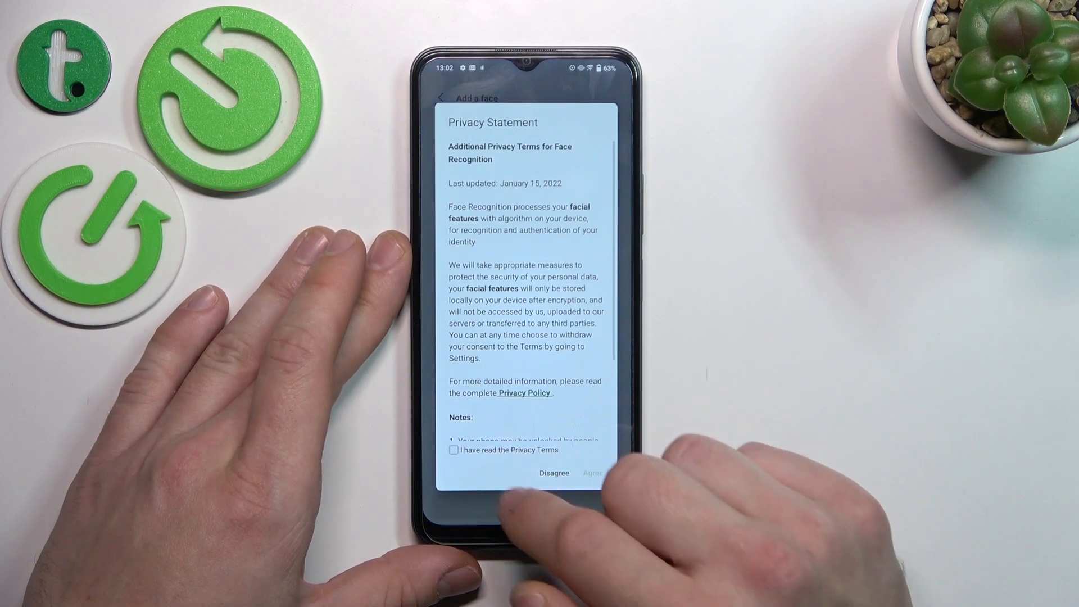
pyautogui.click(453, 449)
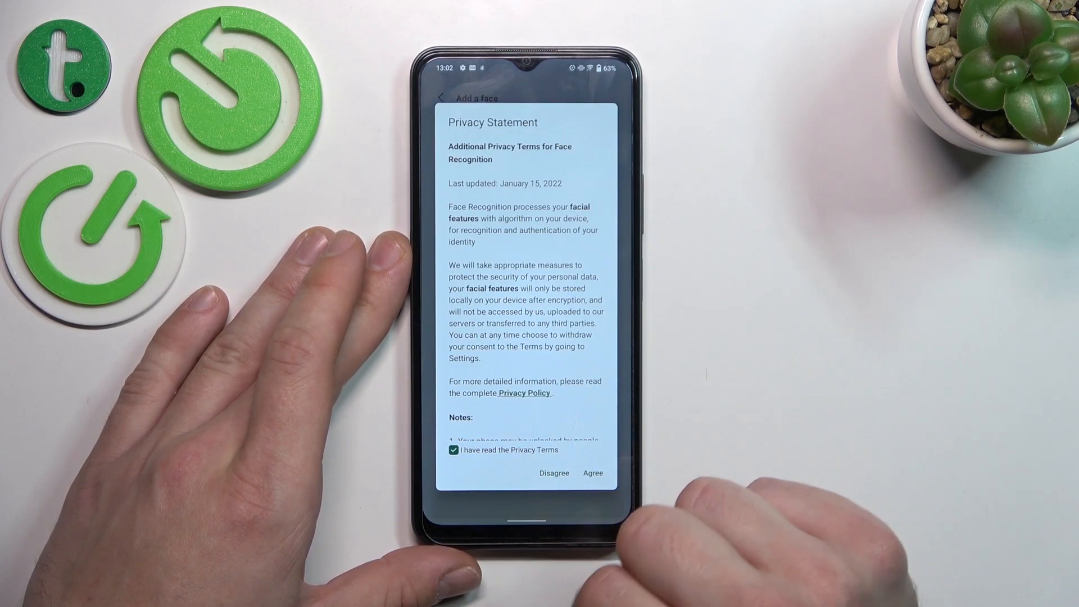
pyautogui.click(592, 473)
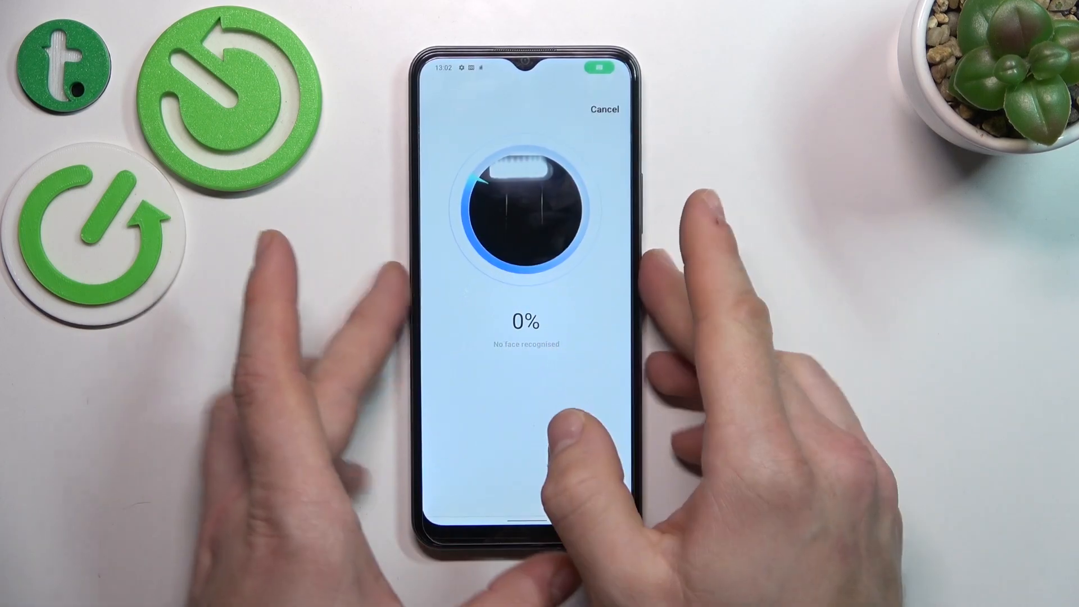